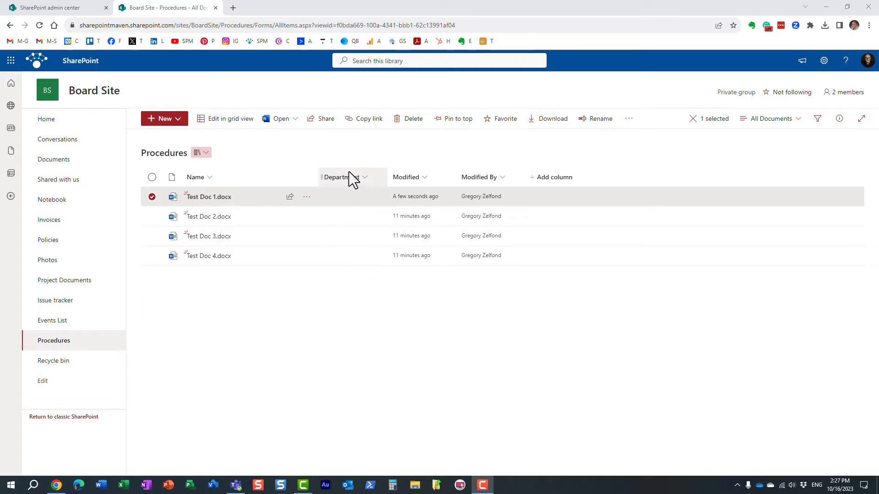
Start editing the Department column's settings from its column menu in the Procedures library
left_click(343, 176)
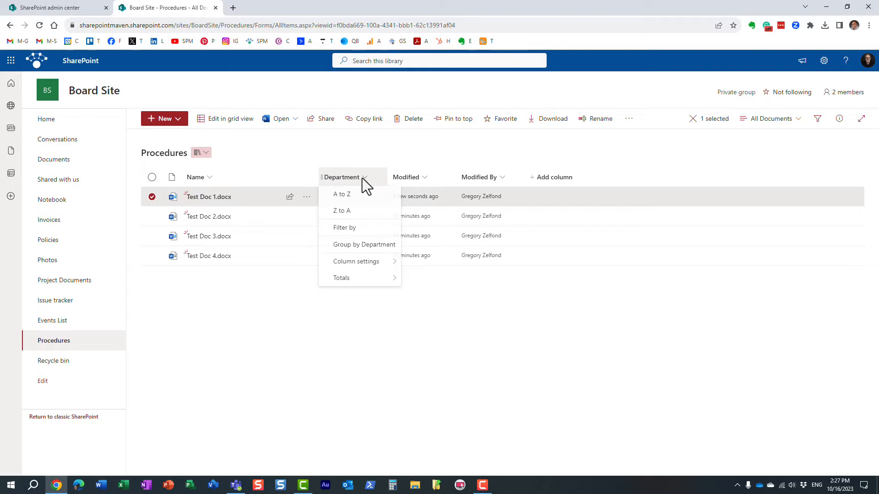
left_click(356, 261)
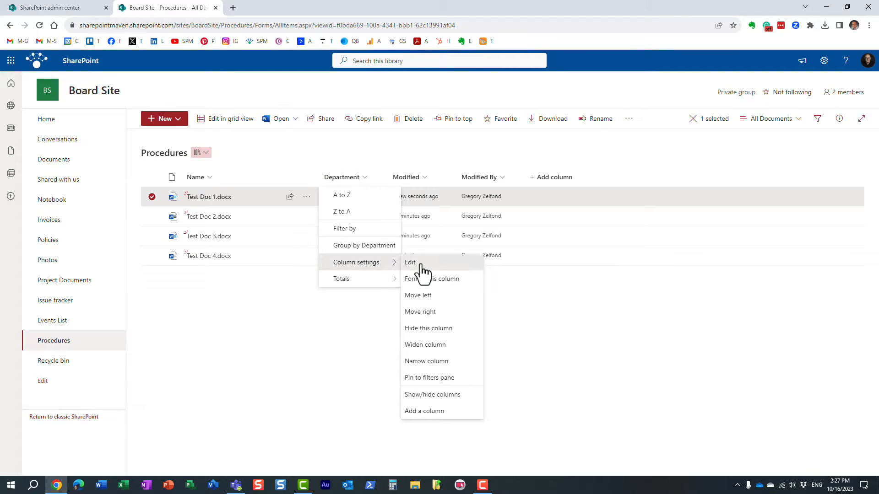
left_click(410, 263)
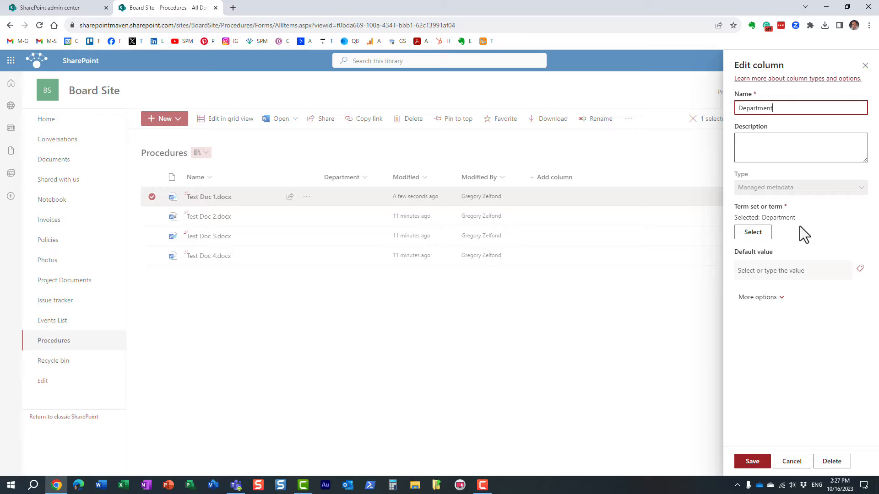
mouse_move(760, 220)
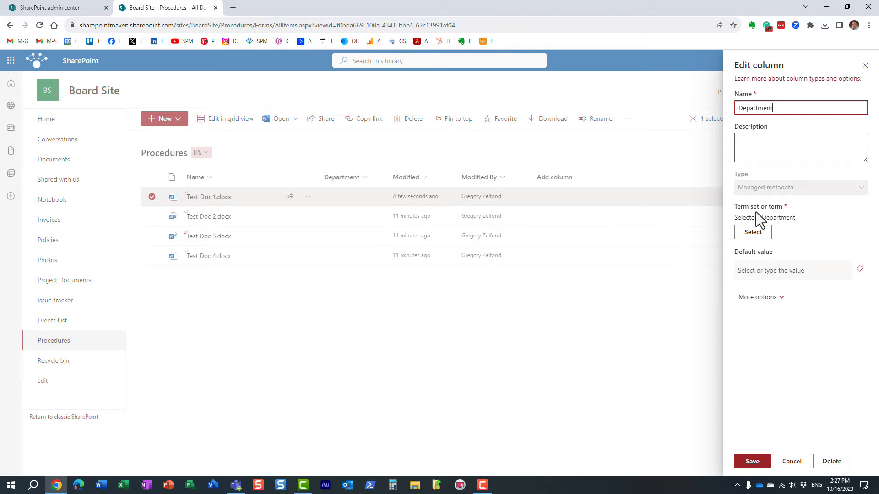
mouse_move(798, 225)
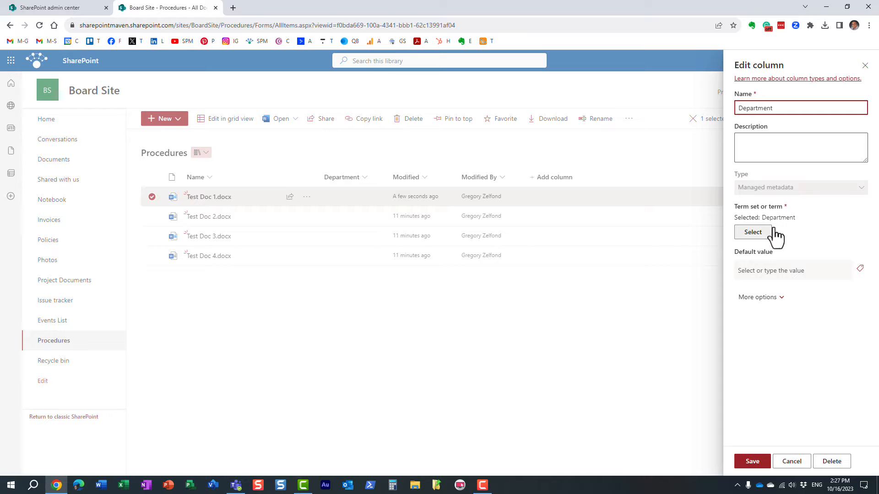
mouse_move(769, 368)
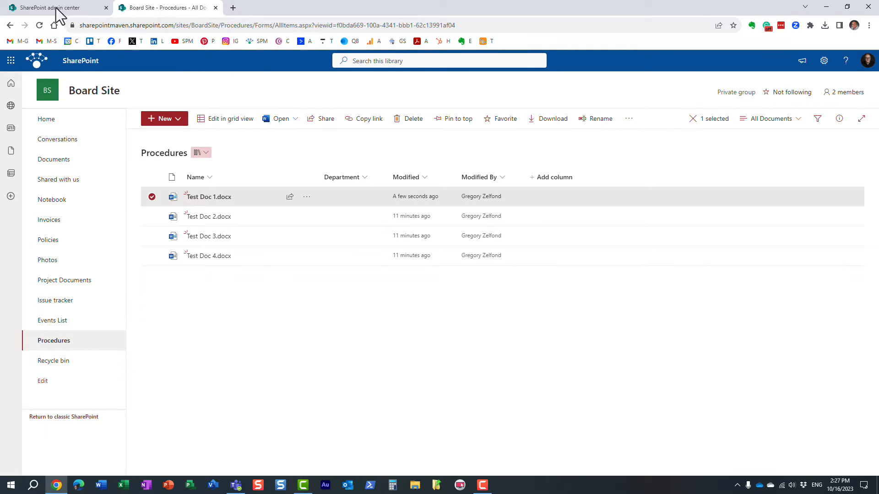
In the term store, expand Accounting under Department to show AP and AR and bring up AP's term actions
left_click(53, 7)
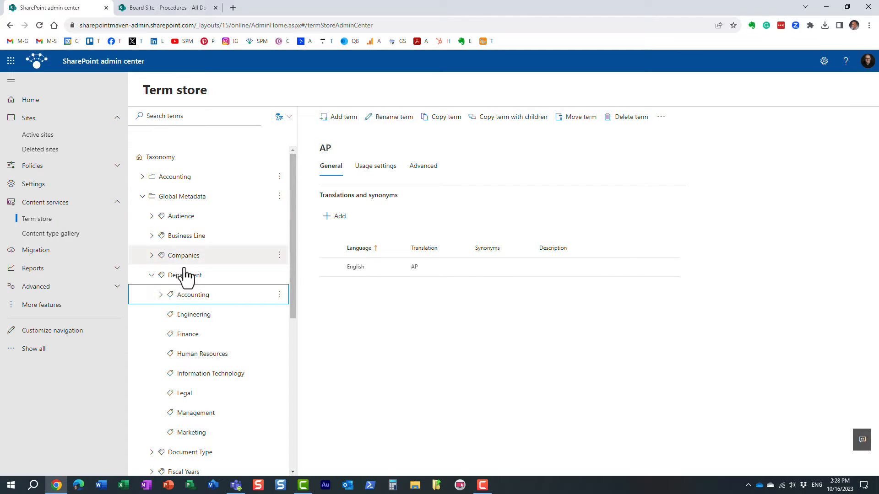
mouse_move(209, 274)
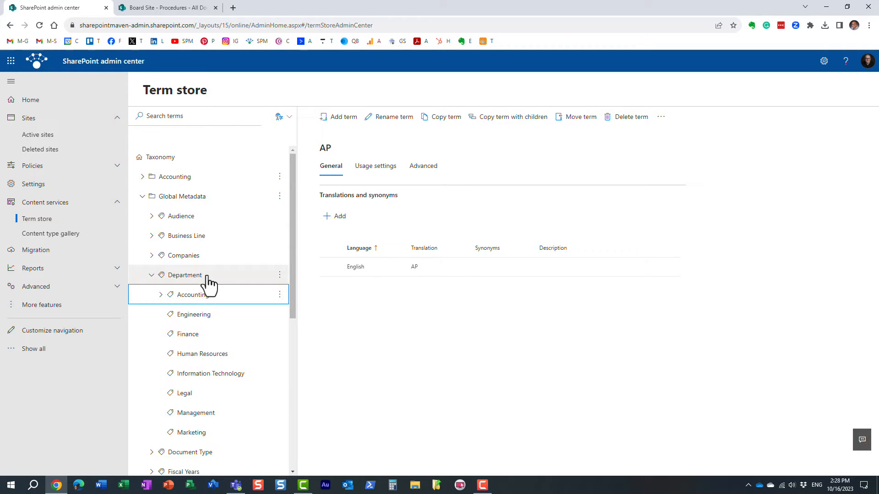
left_click(160, 294)
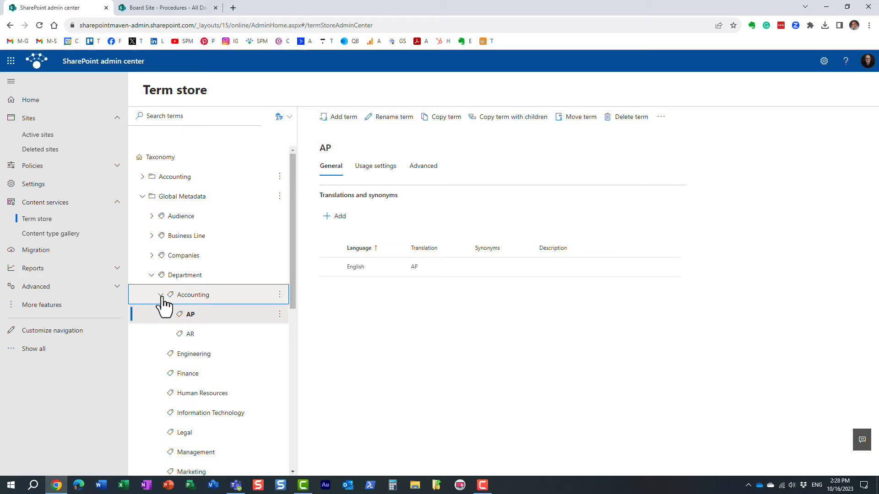
mouse_move(207, 356)
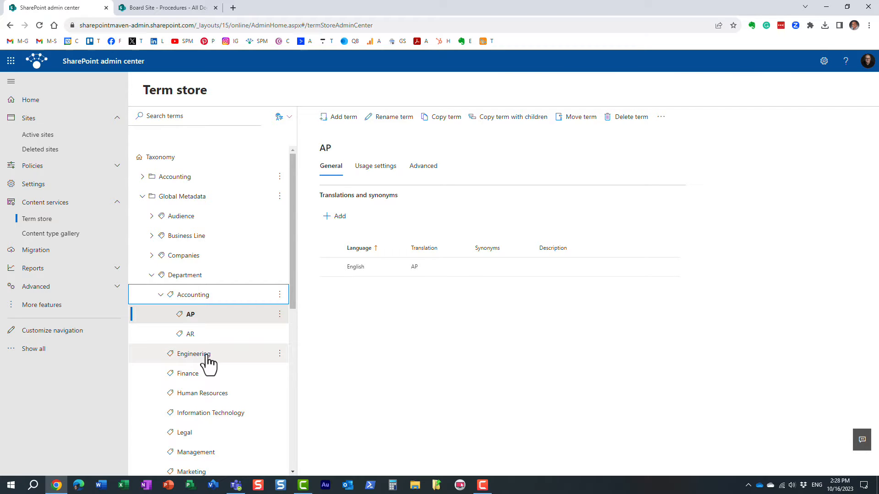
mouse_move(256, 370)
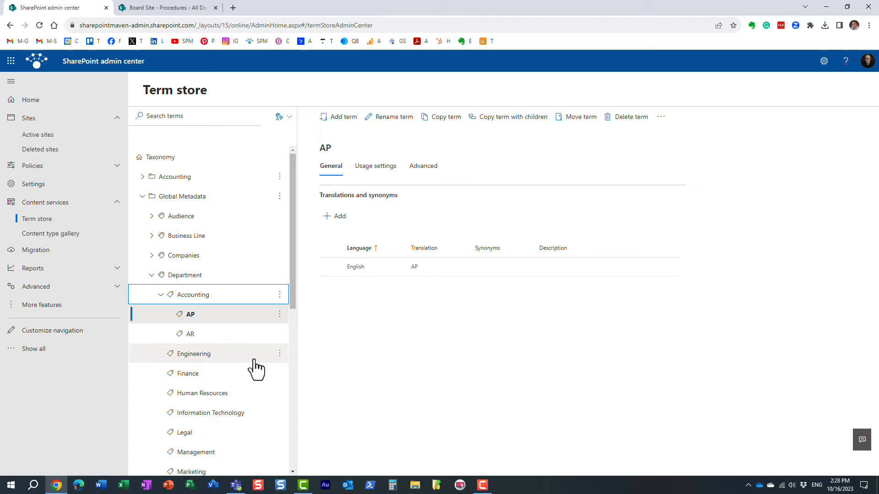
mouse_move(283, 364)
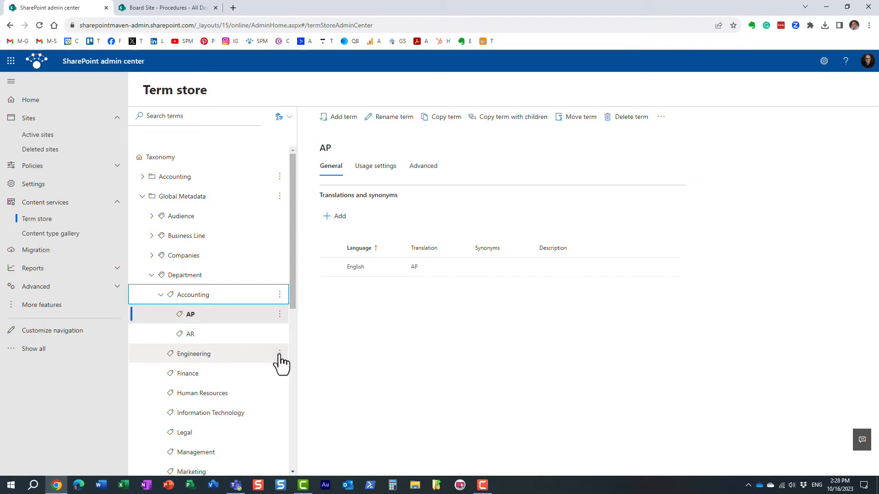
mouse_move(337, 365)
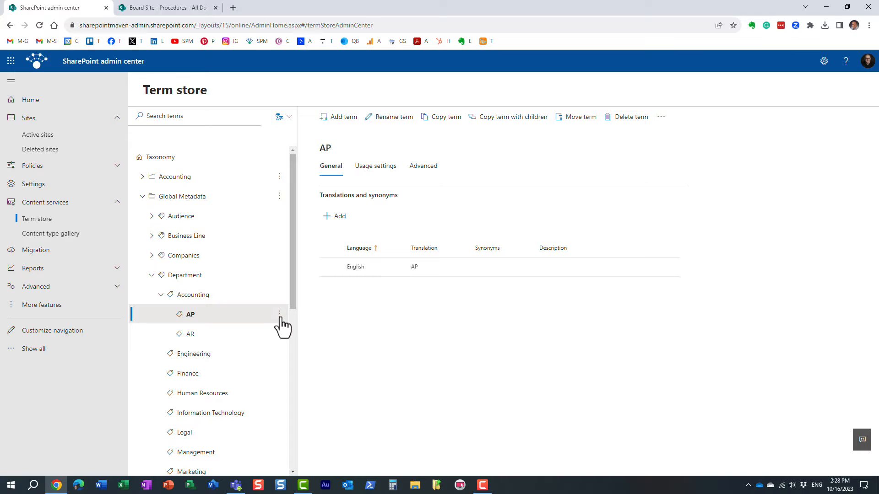
left_click(281, 314)
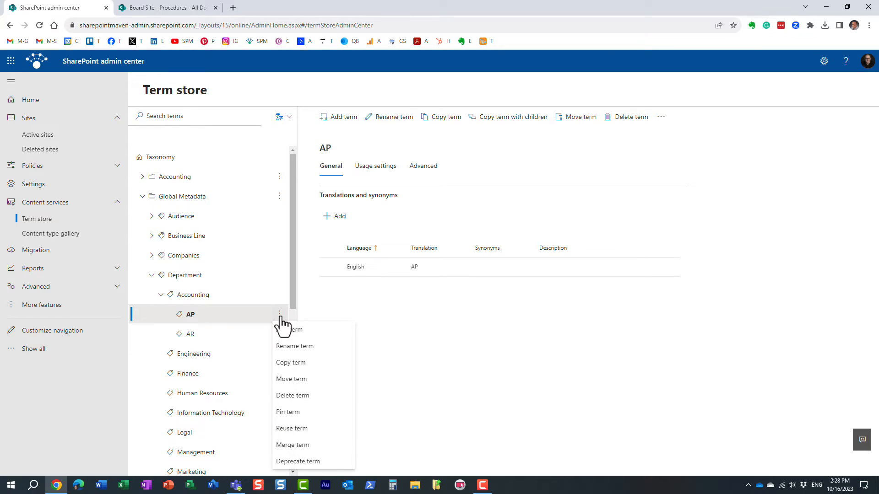
mouse_move(312, 409)
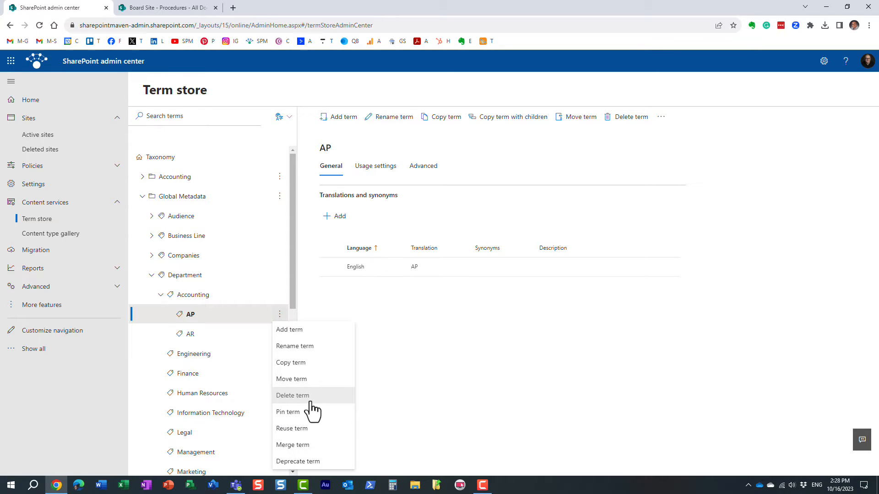
mouse_move(375, 399)
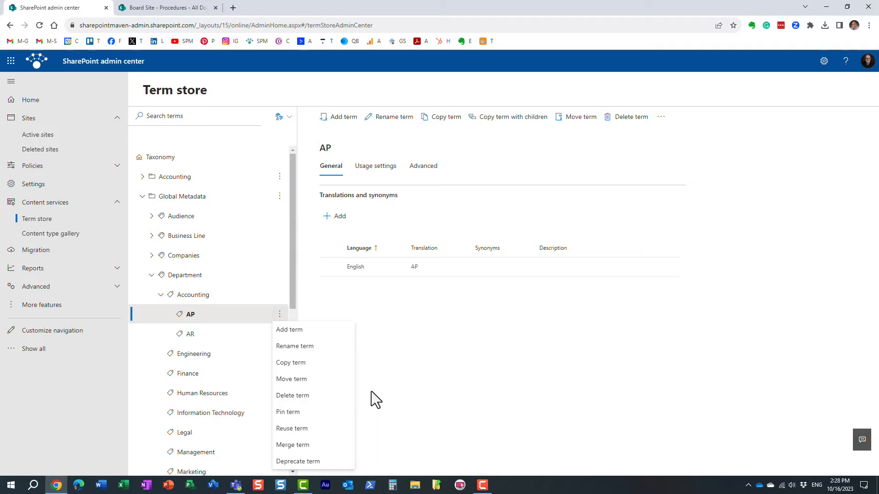
left_click(415, 390)
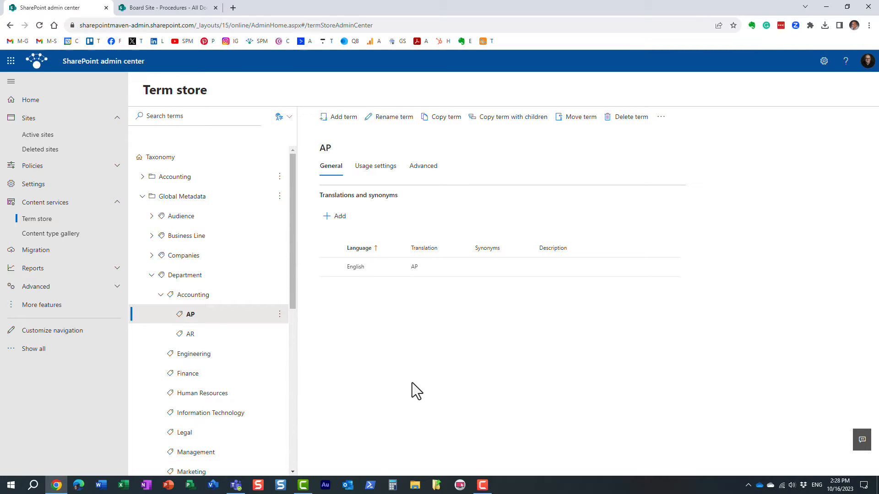
mouse_move(388, 373)
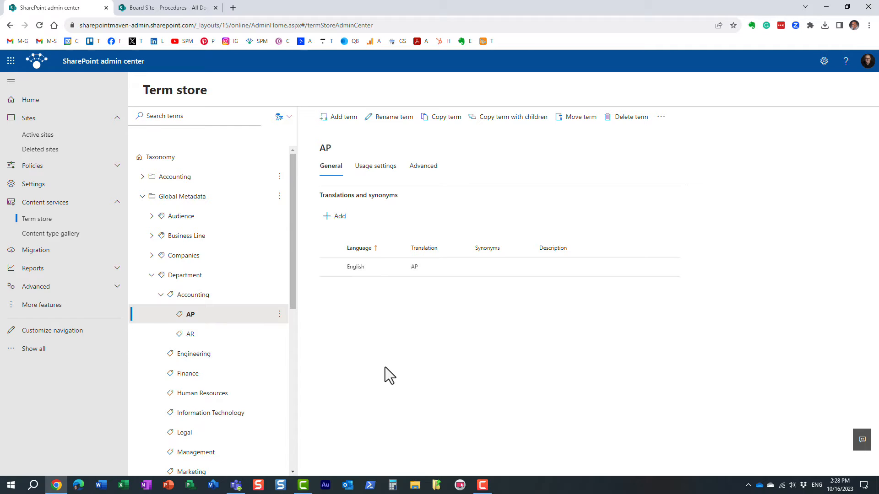
left_click(280, 314)
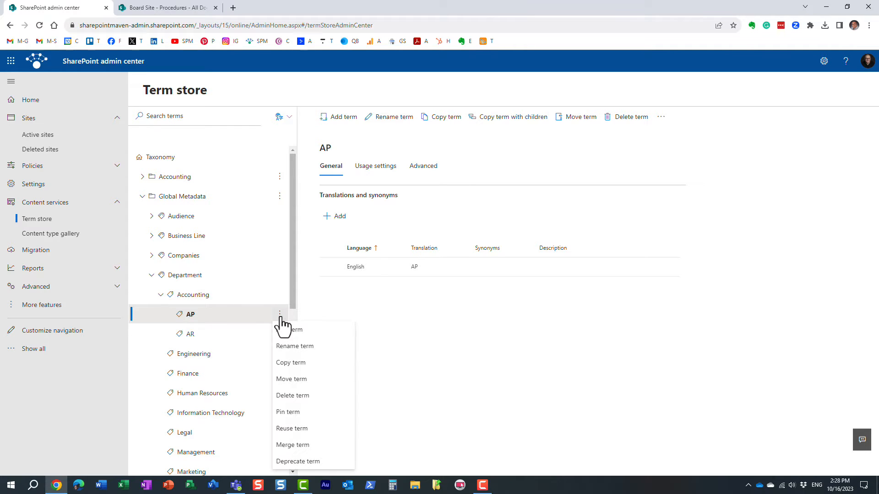
mouse_move(428, 396)
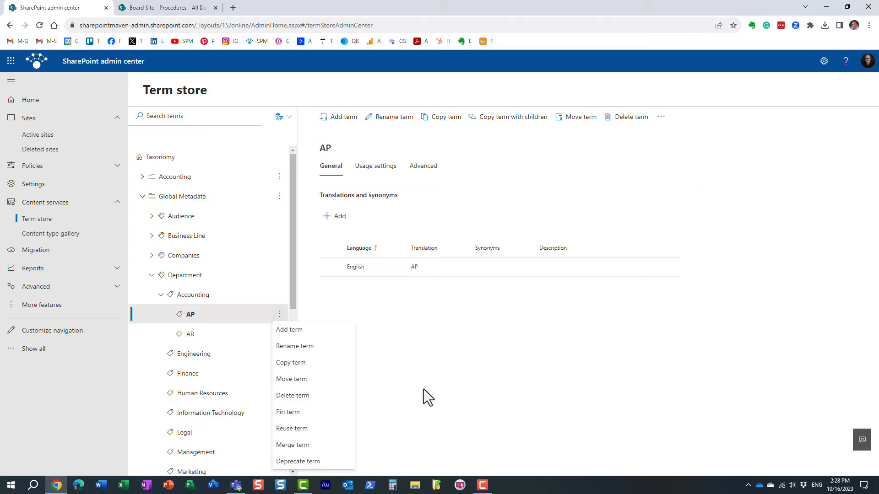
Dismiss AP's actions and briefly review the Accounting term's actions
left_click(420, 397)
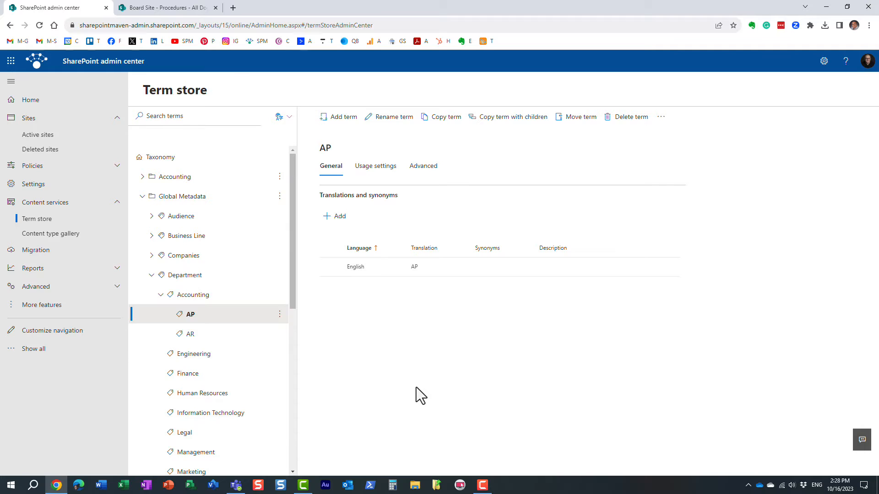
mouse_move(420, 388)
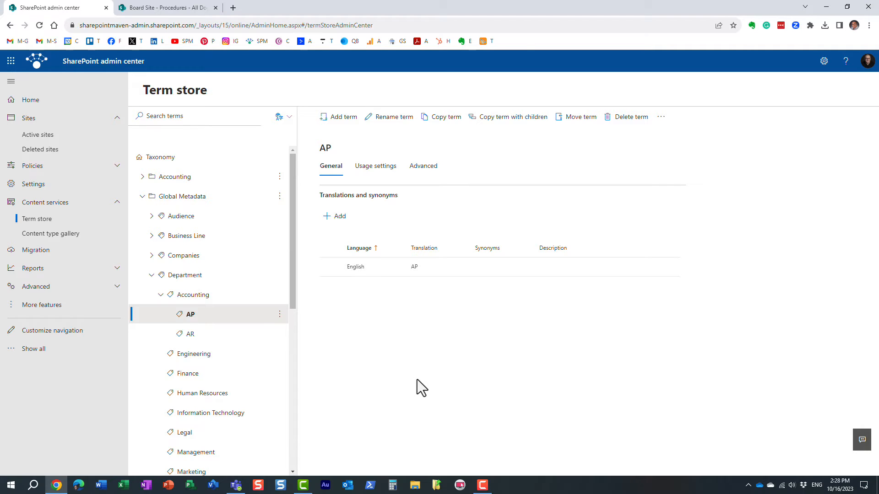
mouse_move(199, 274)
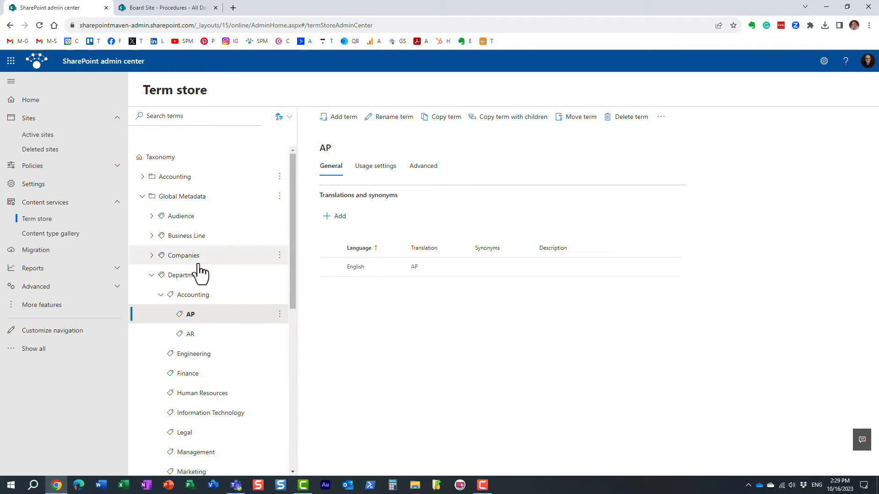
mouse_move(196, 275)
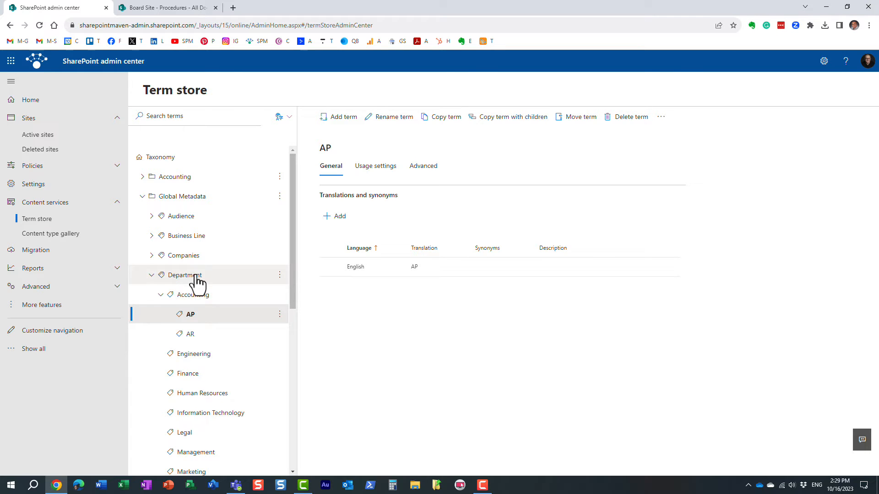
mouse_move(223, 285)
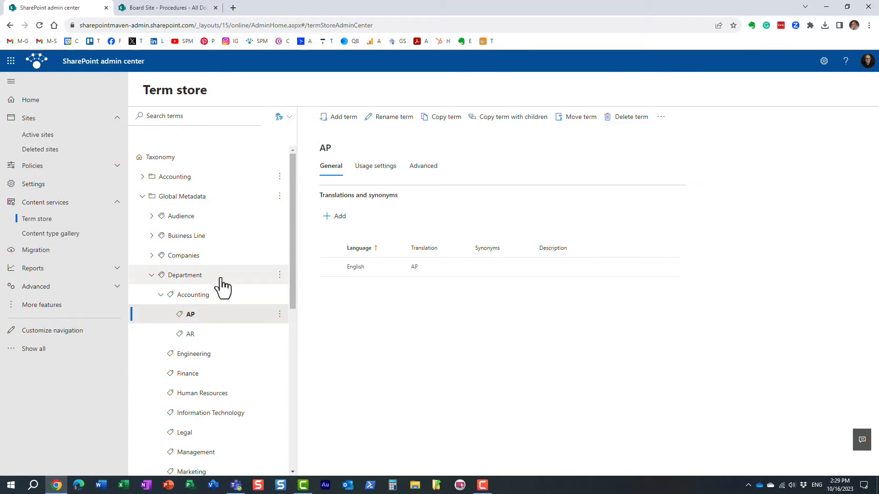
mouse_move(200, 301)
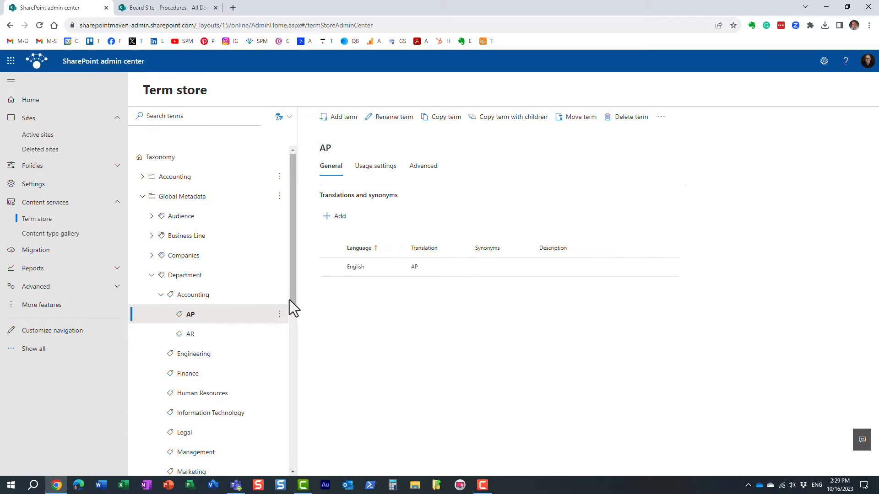
mouse_move(283, 306)
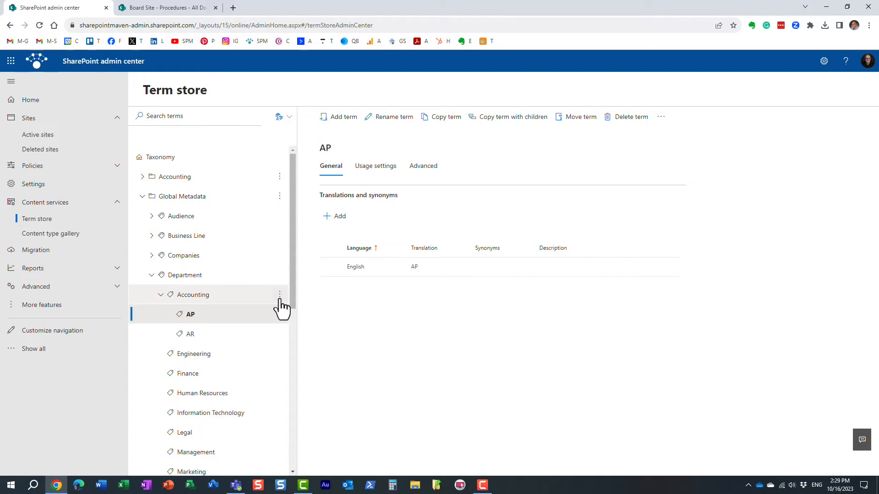
left_click(279, 293)
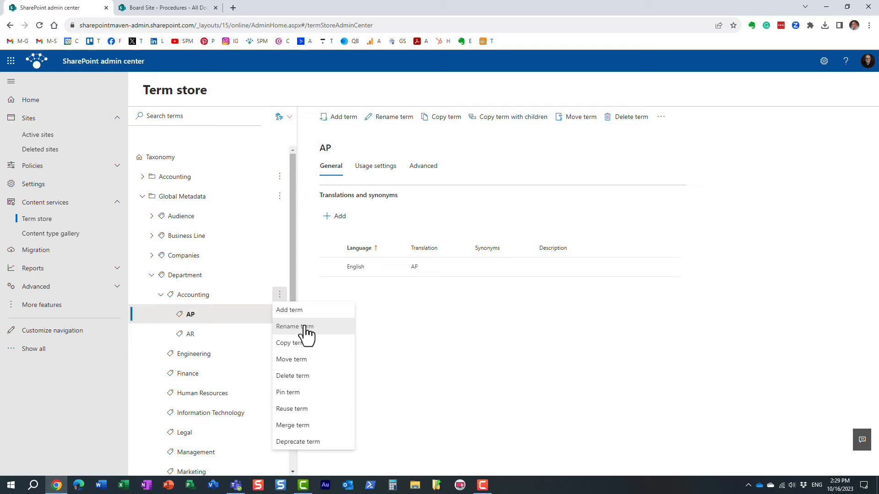
left_click(200, 295)
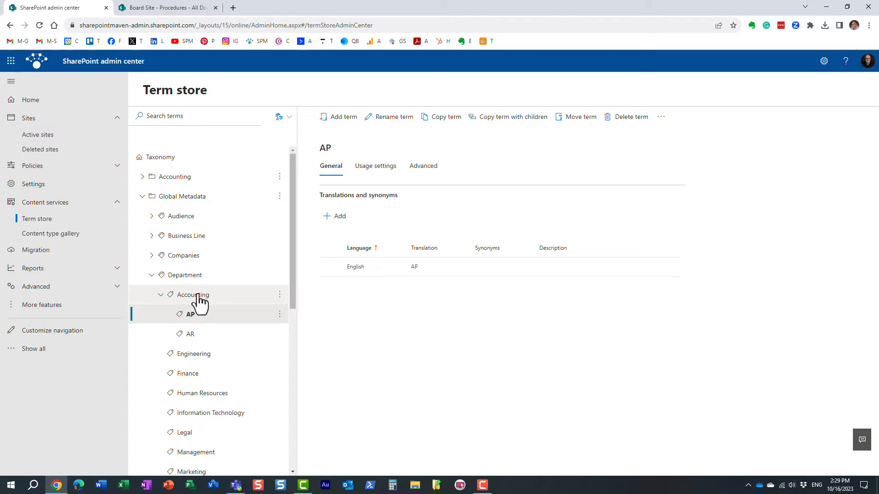
mouse_move(198, 336)
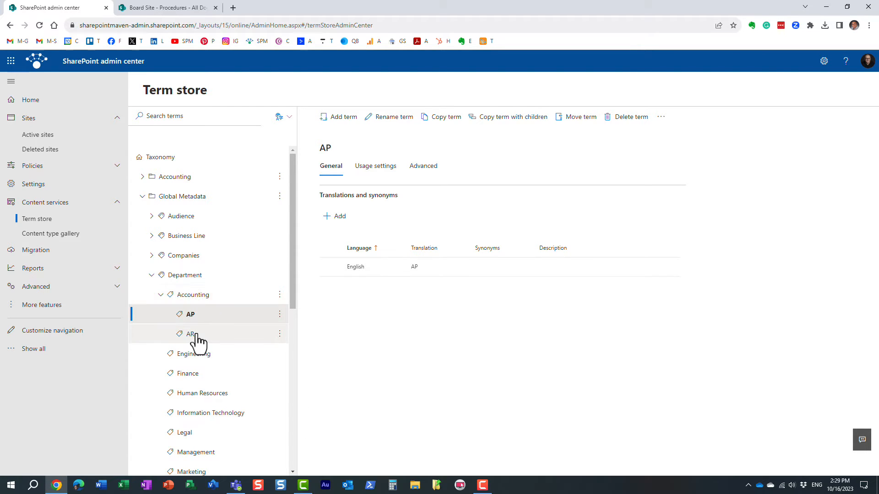
mouse_move(198, 341)
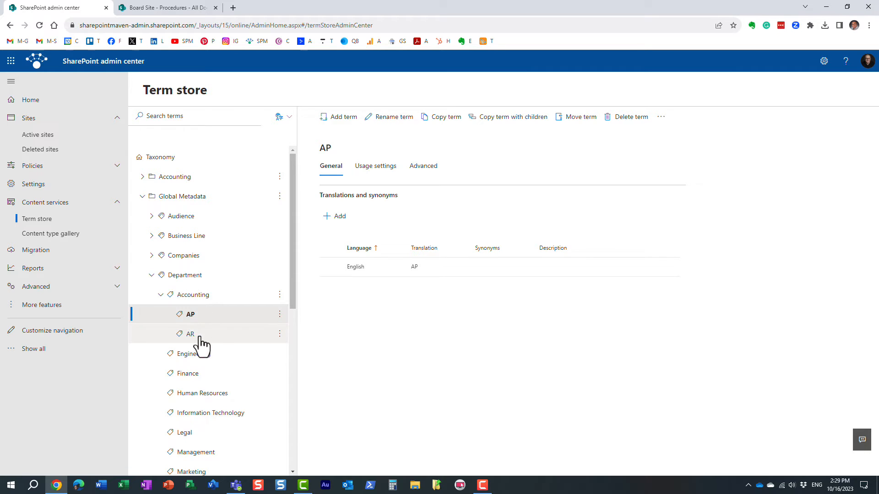
mouse_move(285, 333)
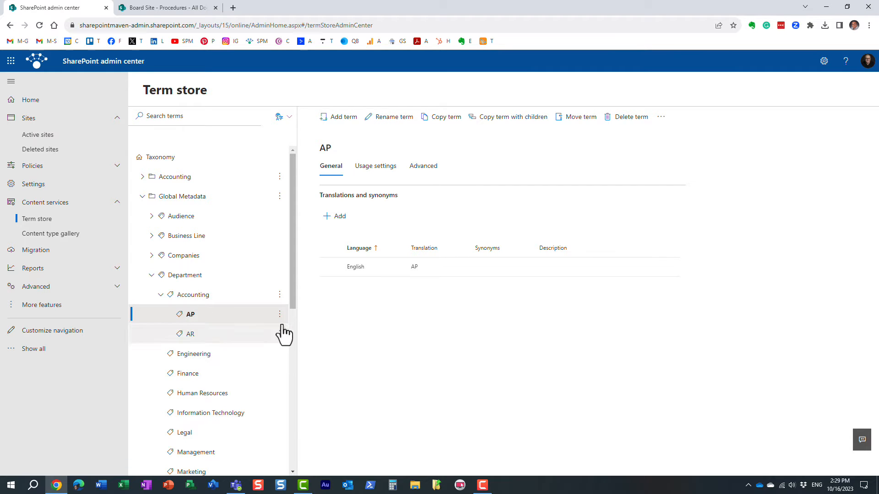
Deprecate the AP term from its actions menu and return to the Procedures library
left_click(280, 314)
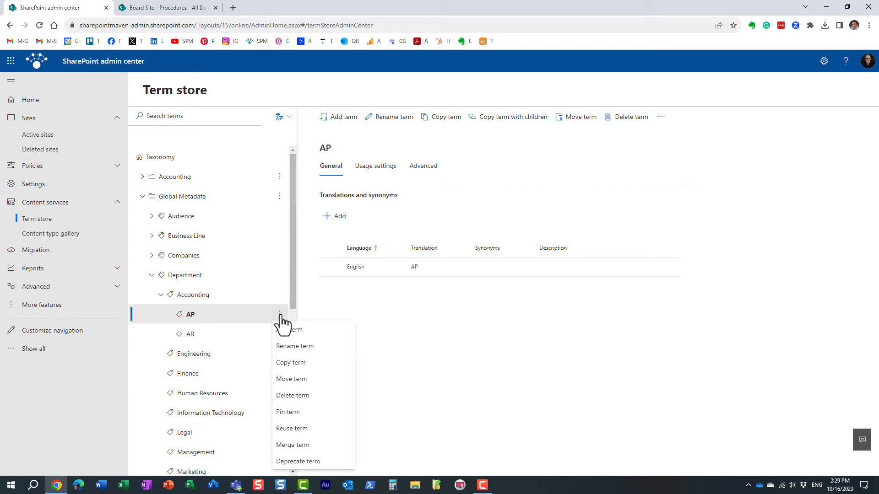
mouse_move(314, 461)
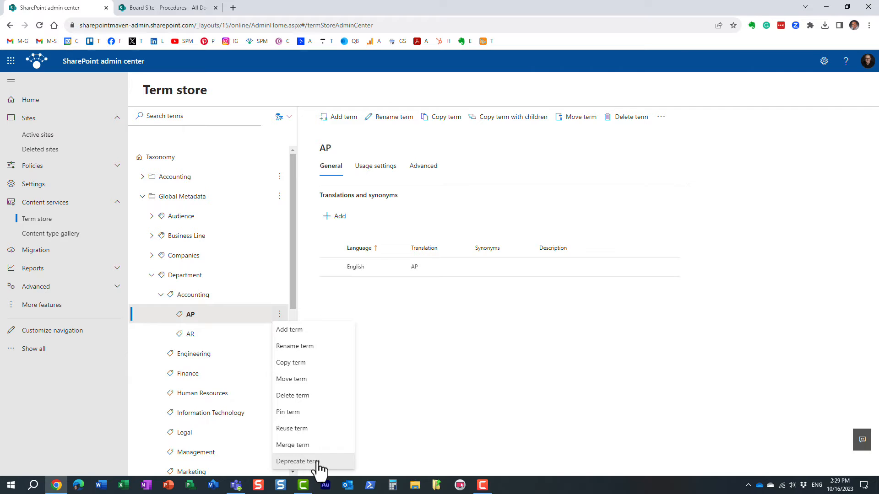
left_click(296, 461)
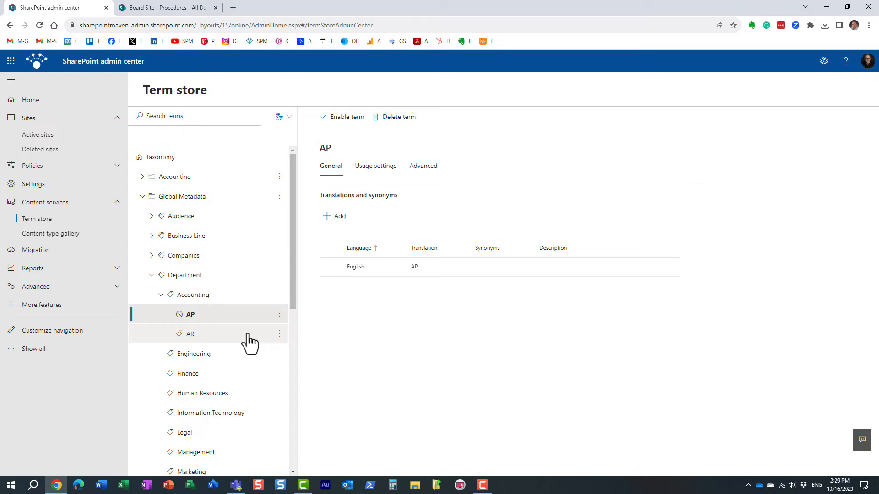
left_click(166, 8)
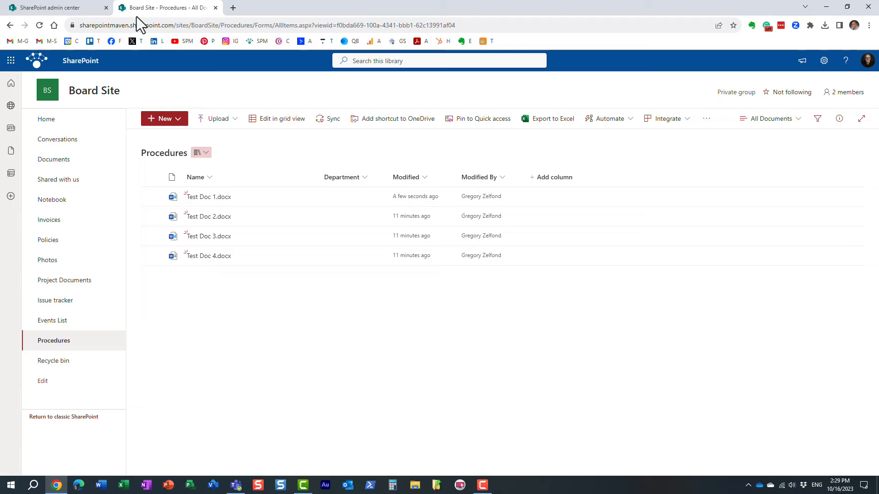
mouse_move(356, 11)
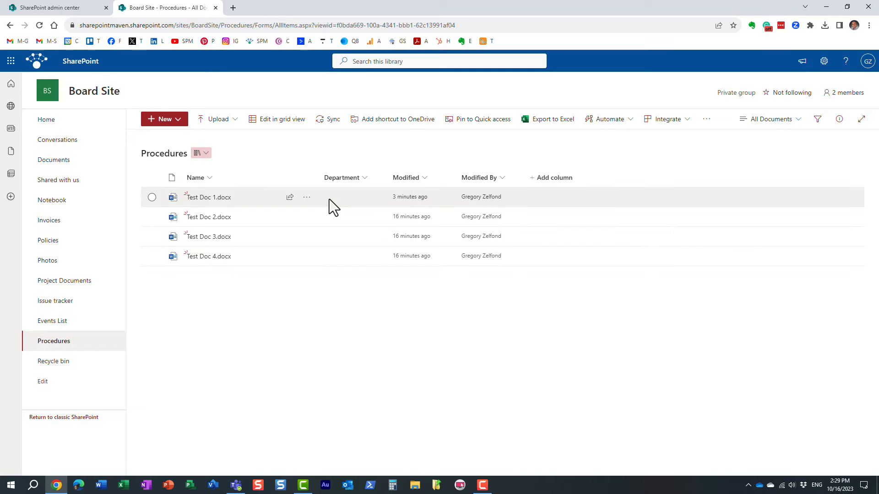
Show Test Doc 1's Department tag picker with Accounting expanded, now listing only AR
left_click(152, 197)
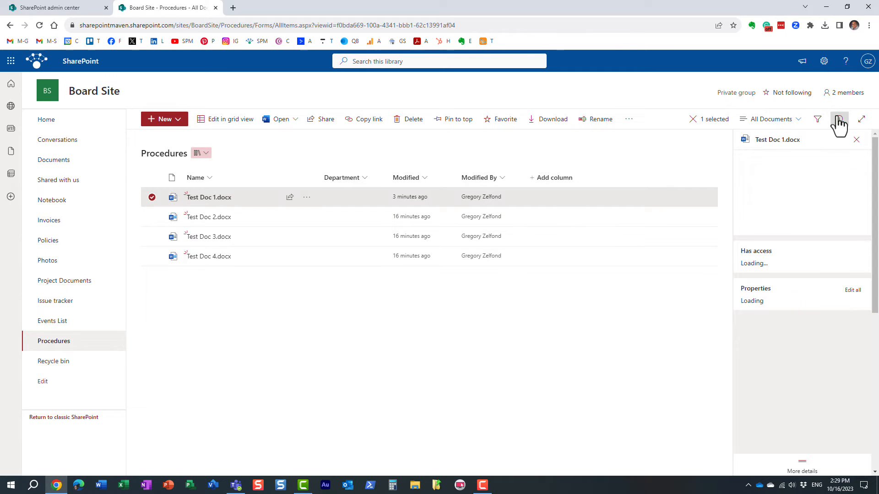
left_click(840, 119)
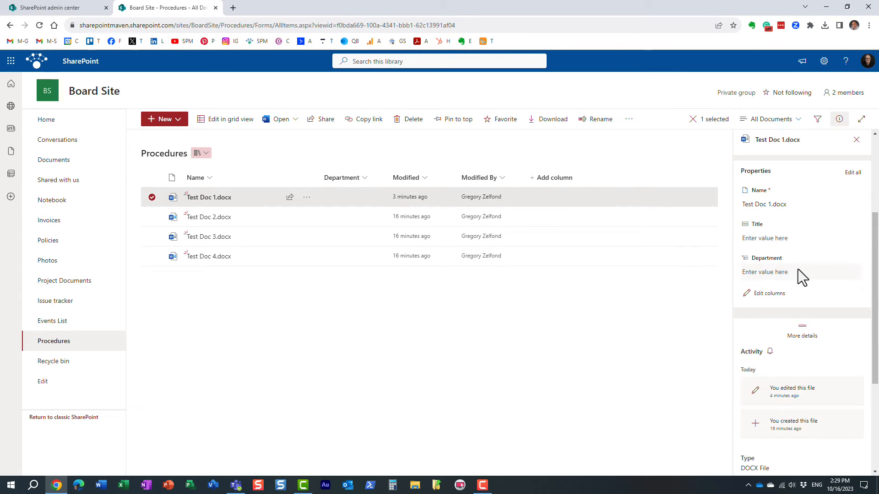
left_click(764, 272)
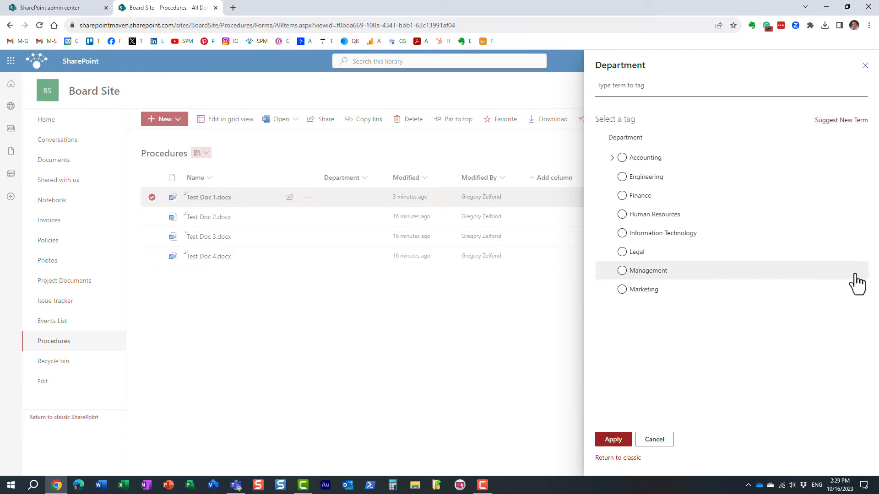
left_click(612, 157)
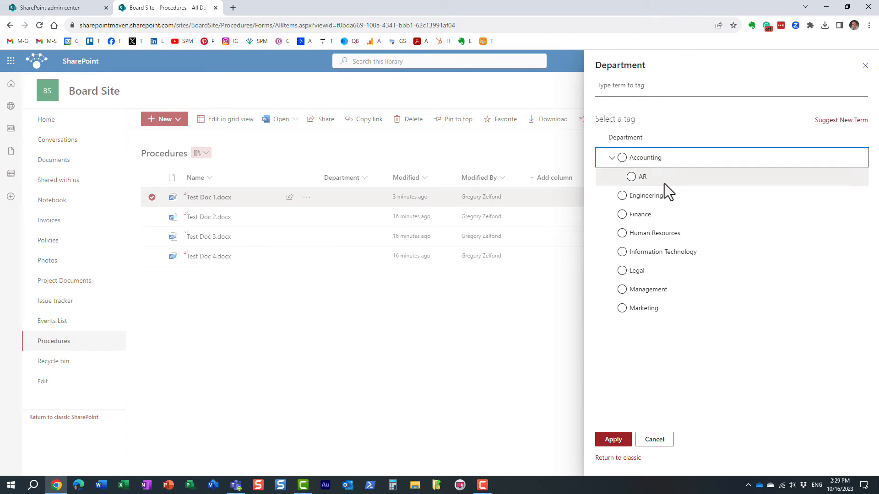
mouse_move(678, 187)
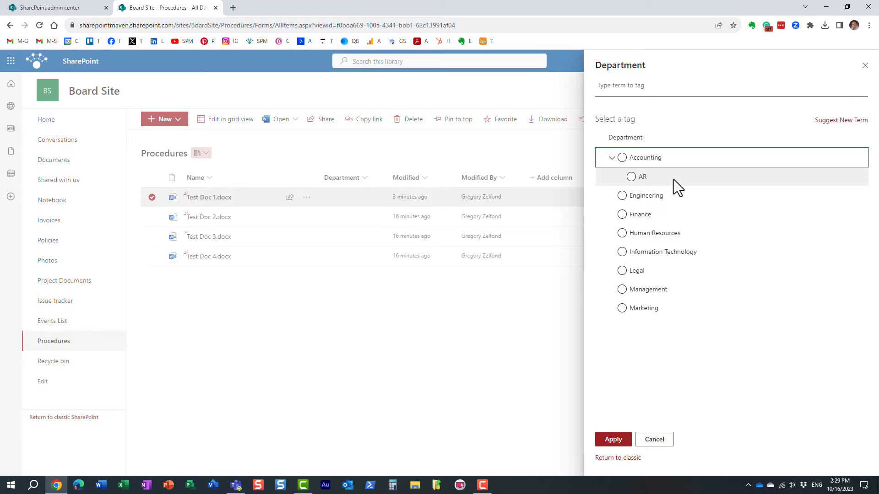
mouse_move(683, 187)
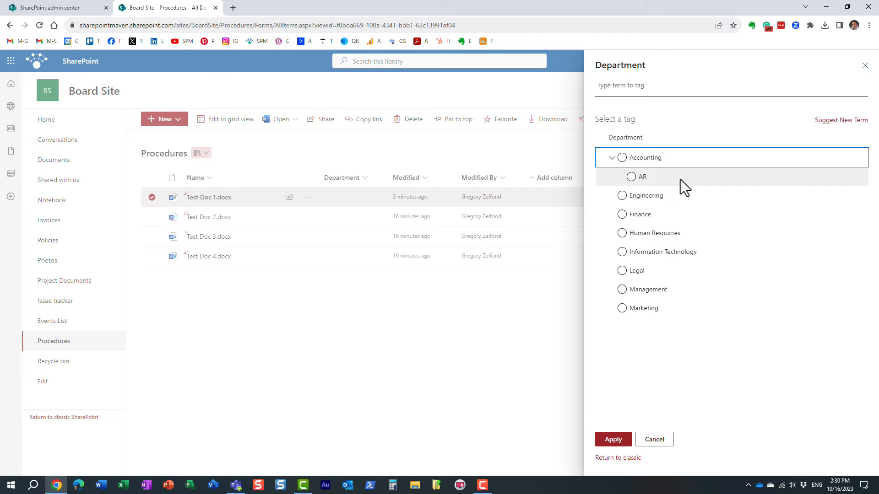
mouse_move(653, 439)
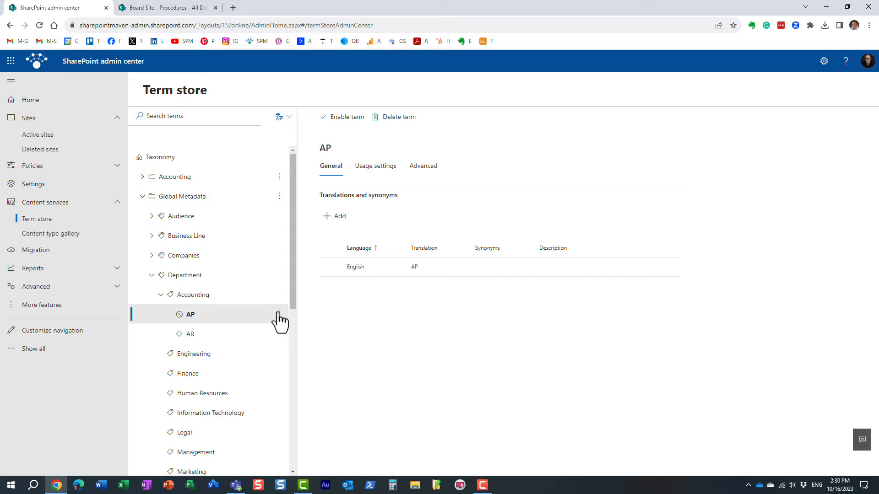
Enable the deprecated AP term again from the term store command bar
left_click(342, 116)
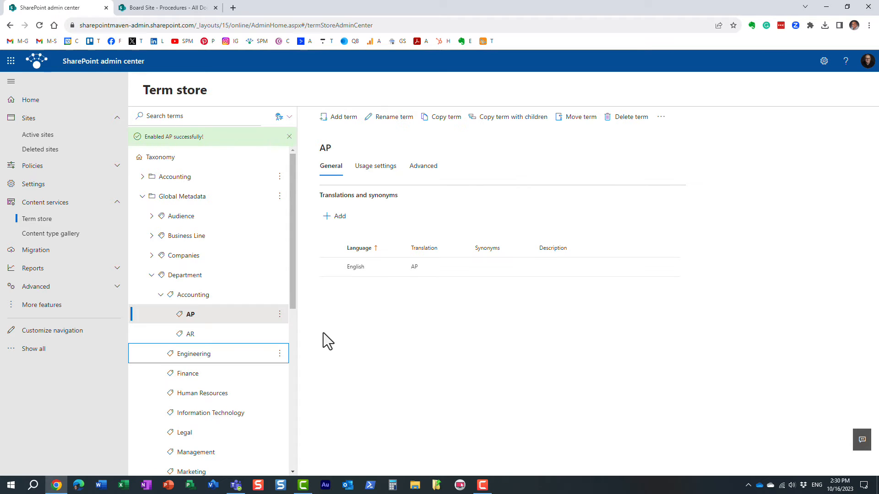
mouse_move(397, 359)
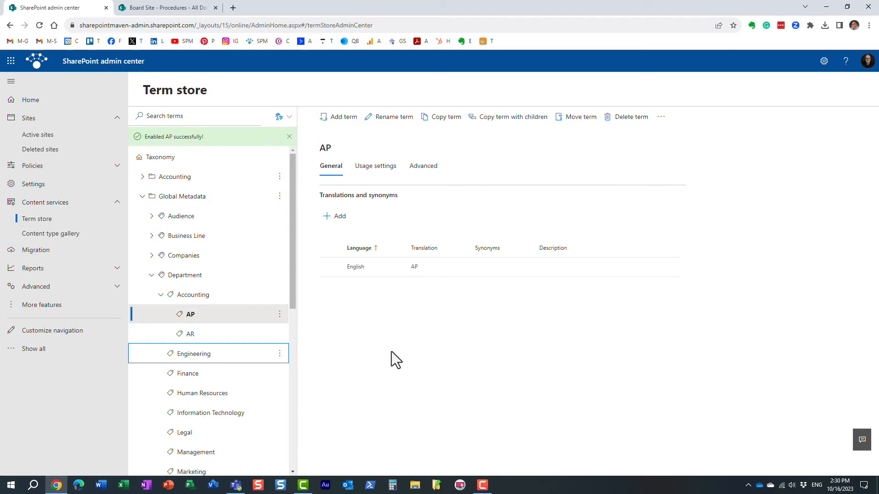
left_click(290, 136)
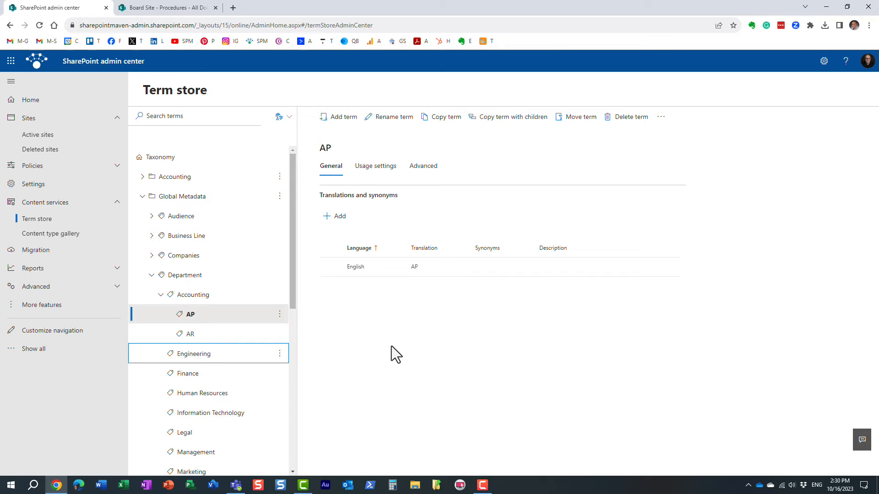
mouse_move(358, 343)
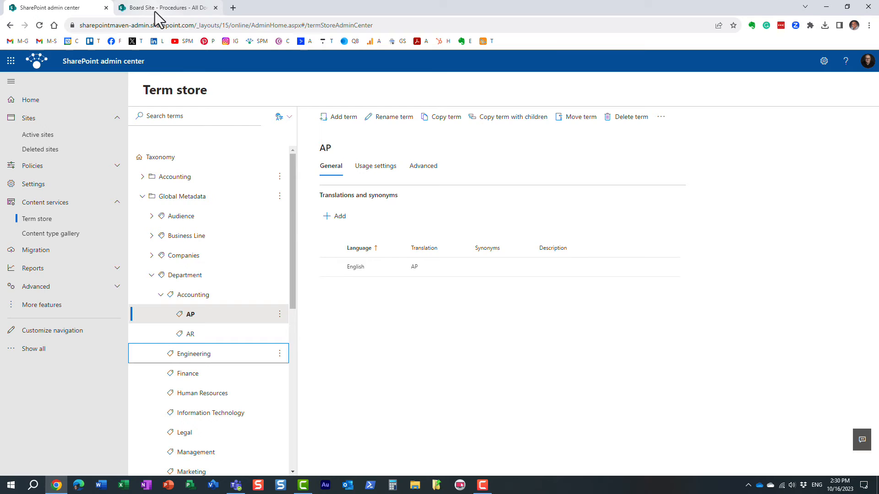
Confirm AP and AR appear under Accounting in Test Doc 1's picker, try AP then Accounting, and cancel without tagging
left_click(165, 8)
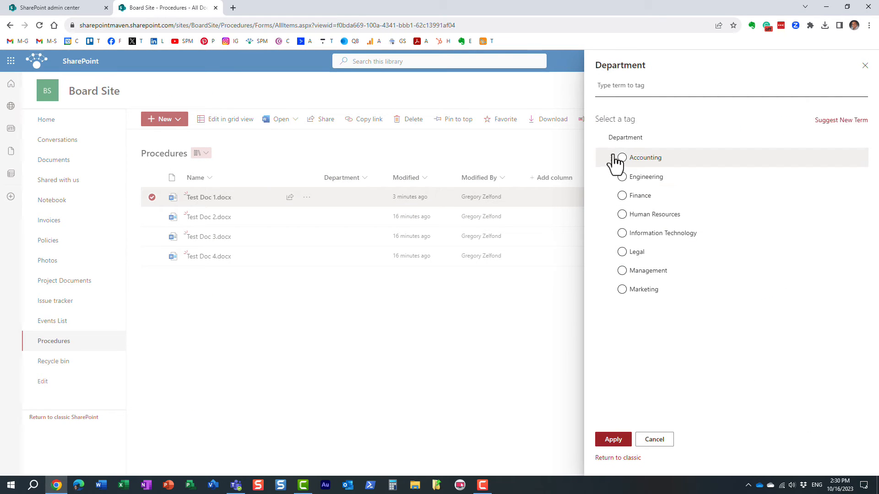
left_click(622, 158)
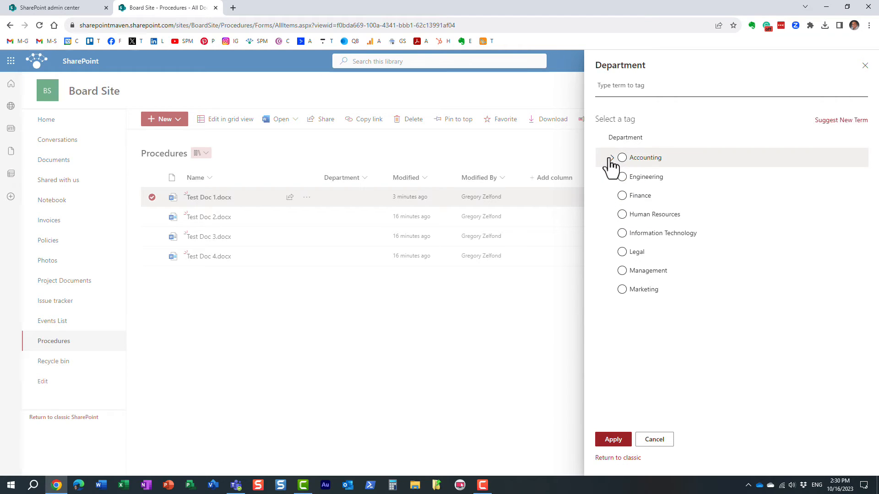
left_click(612, 157)
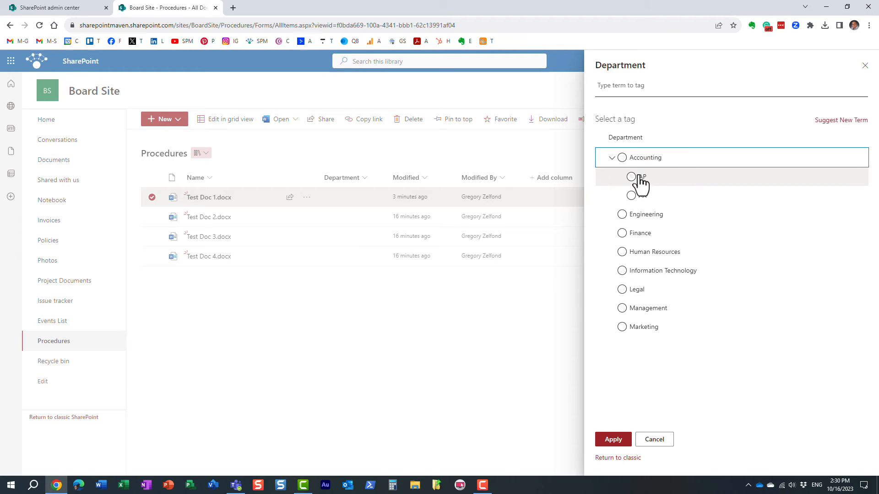
left_click(622, 176)
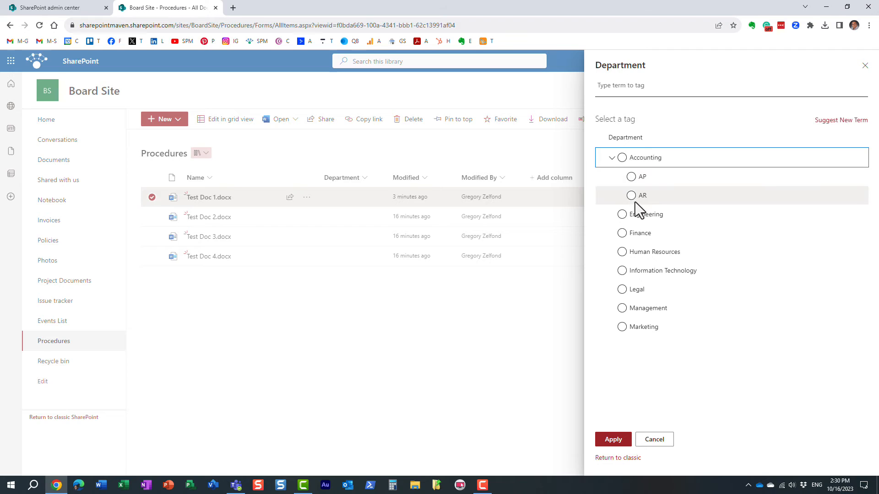
left_click(622, 157)
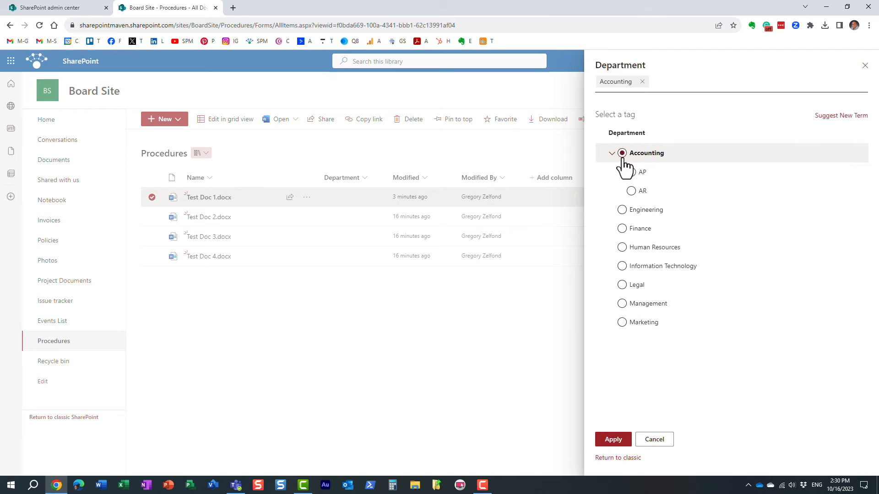
mouse_move(643, 171)
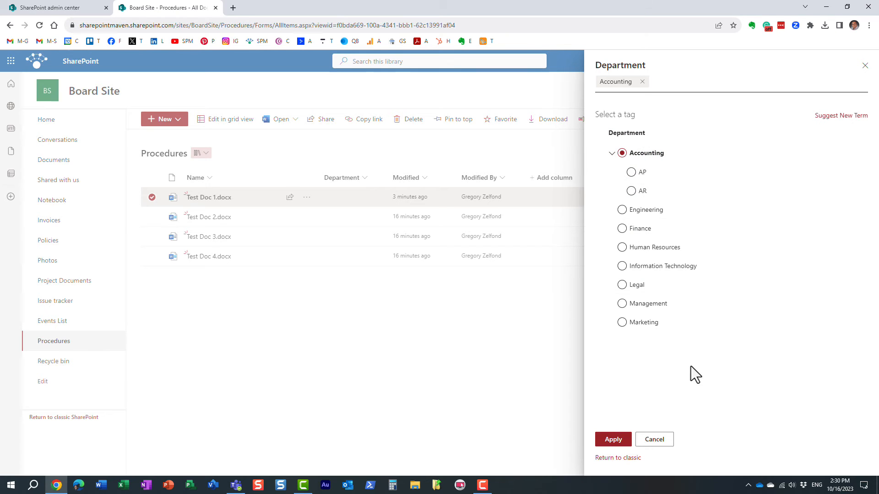
mouse_move(653, 439)
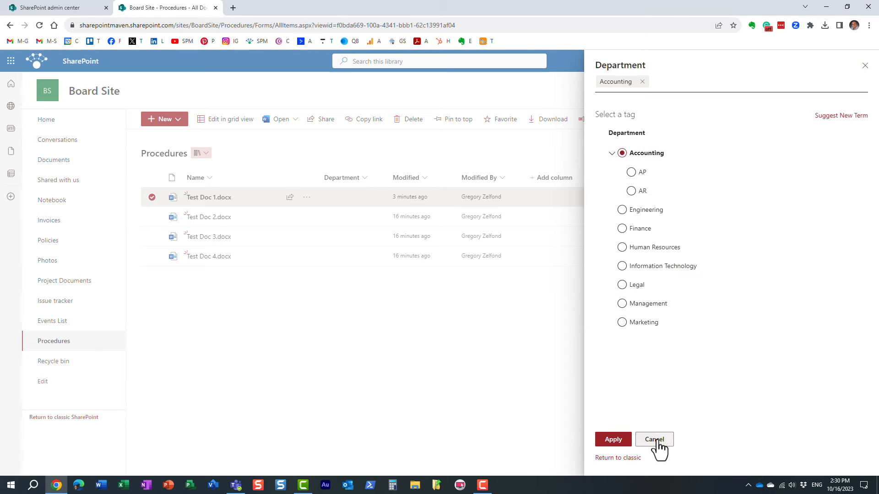
left_click(653, 442)
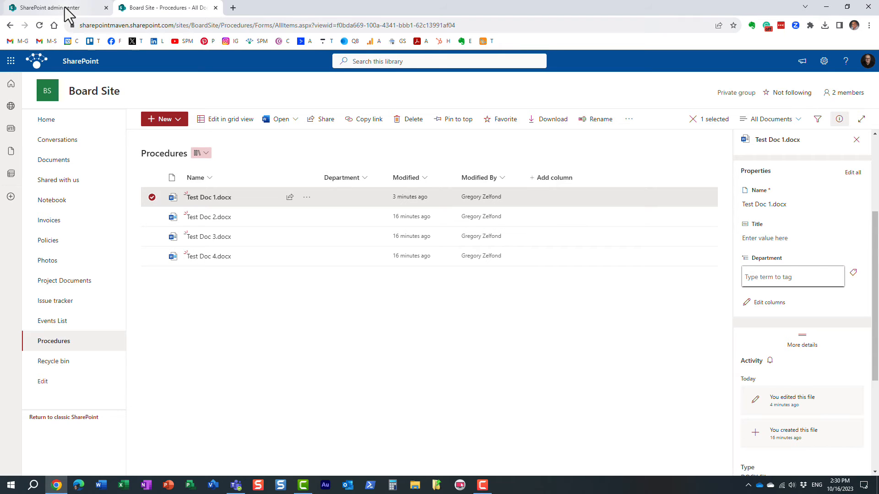
mouse_move(56, 7)
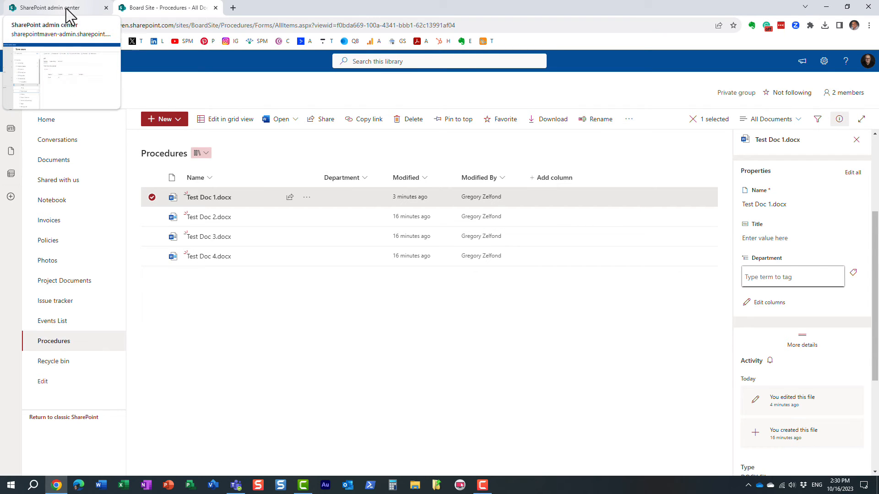
In Accounting's Usage settings, turn off Available for Tagging and save, then head back to Procedures
left_click(53, 7)
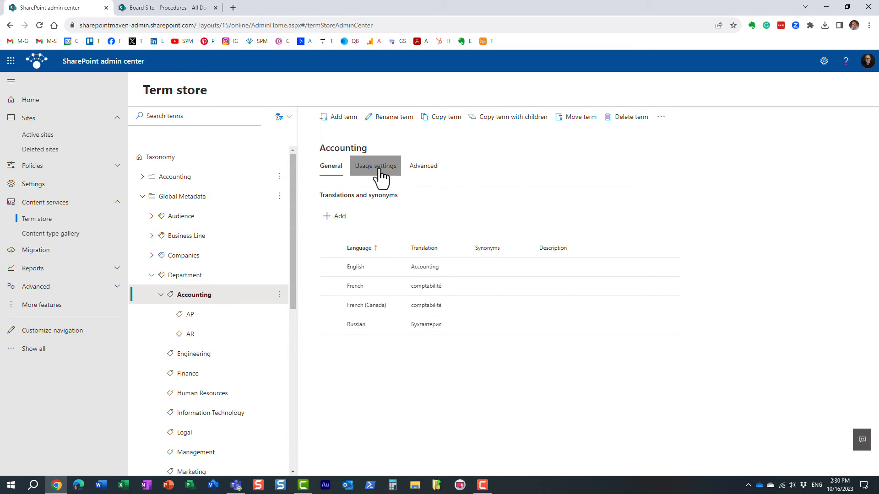
left_click(375, 166)
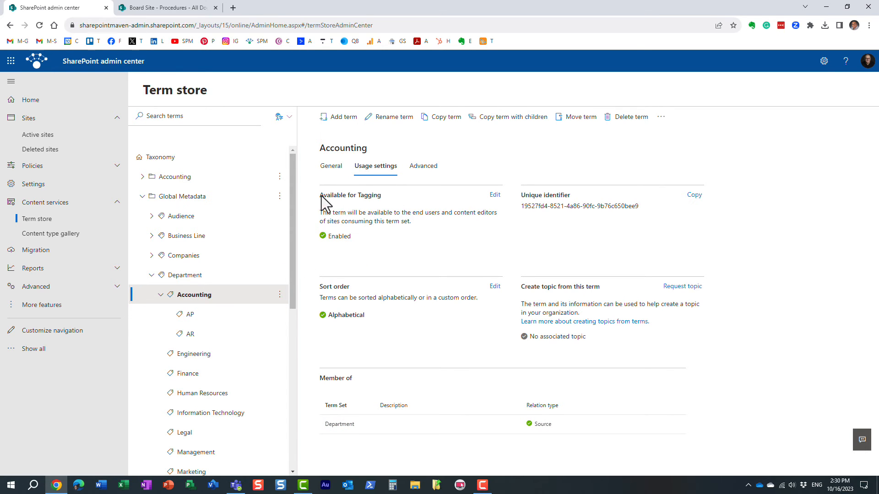
left_click(493, 194)
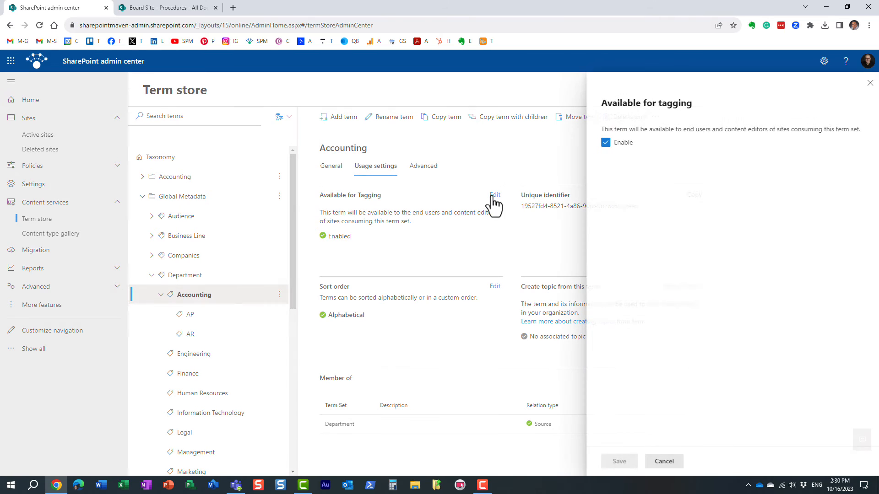
left_click(605, 142)
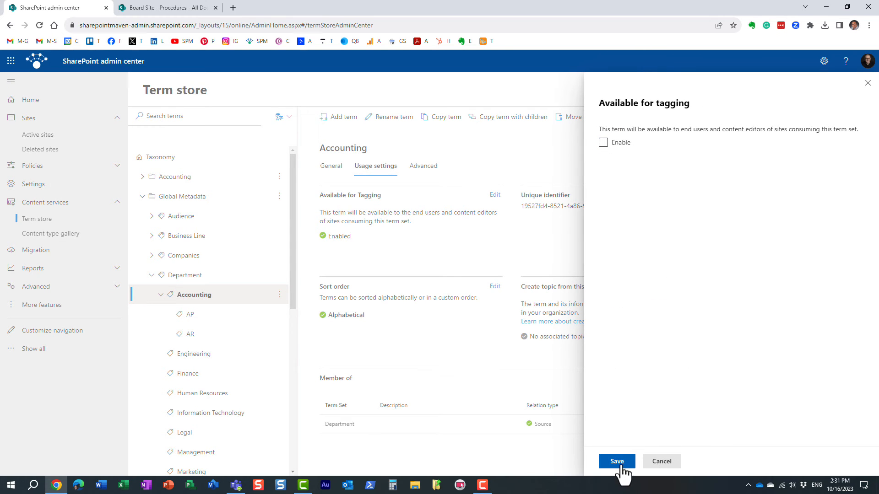
left_click(616, 462)
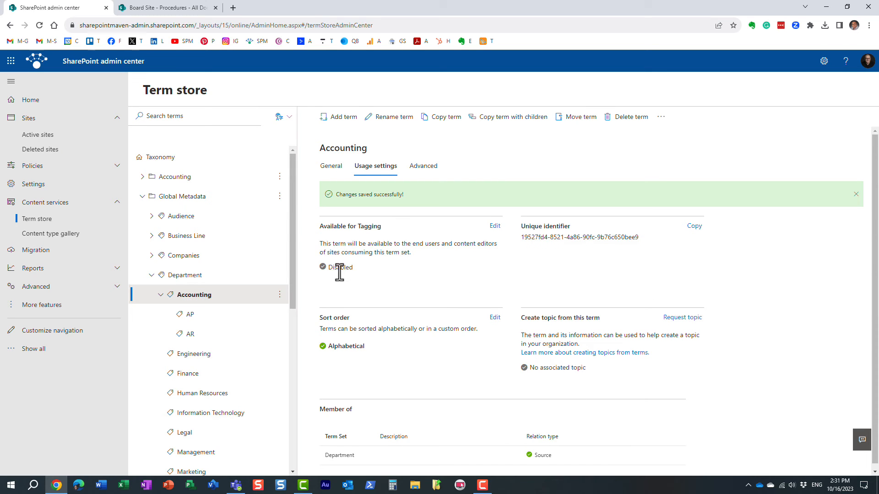
mouse_move(380, 278)
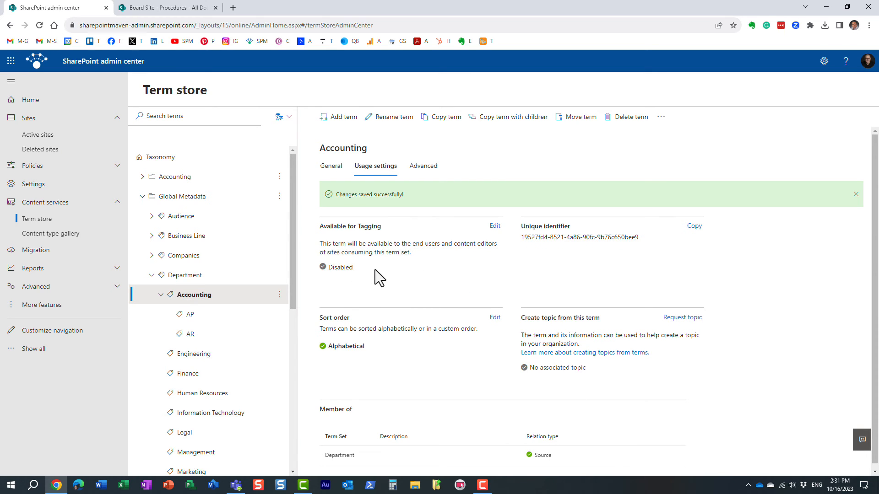
left_click(165, 8)
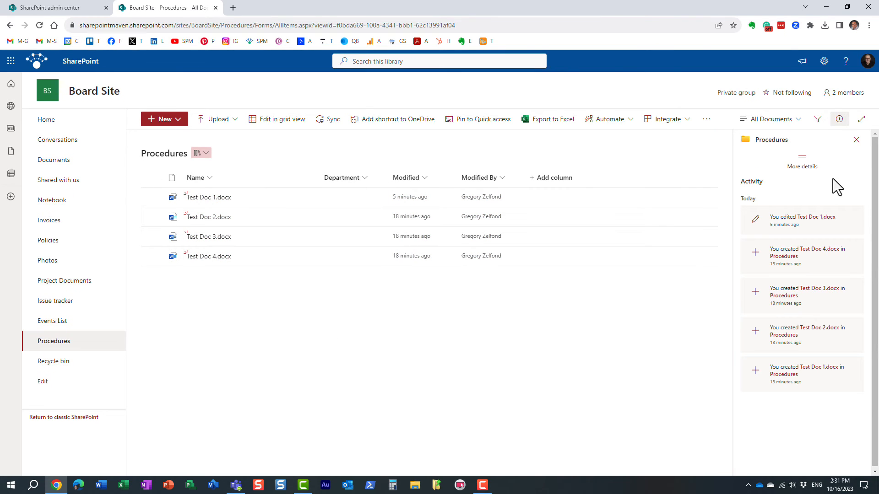
Apply AP under Accounting as Test Doc 1's Department tag, then return to the term store
left_click(151, 197)
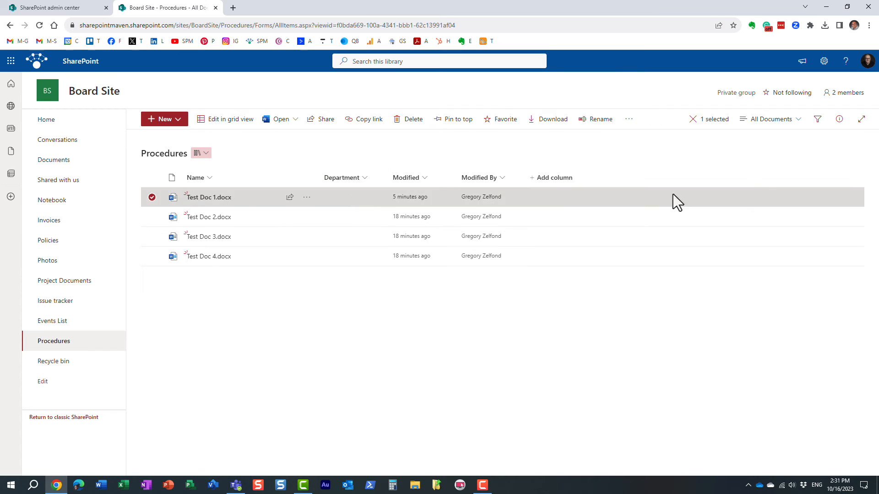
left_click(839, 119)
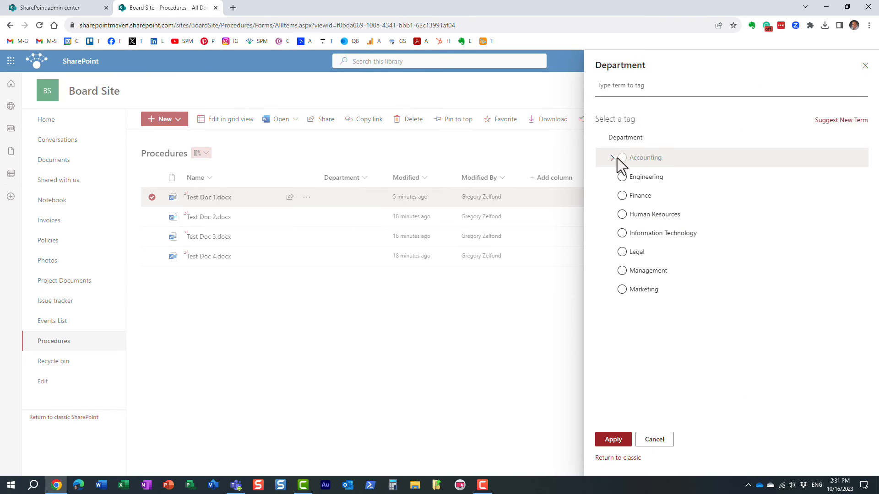
left_click(612, 157)
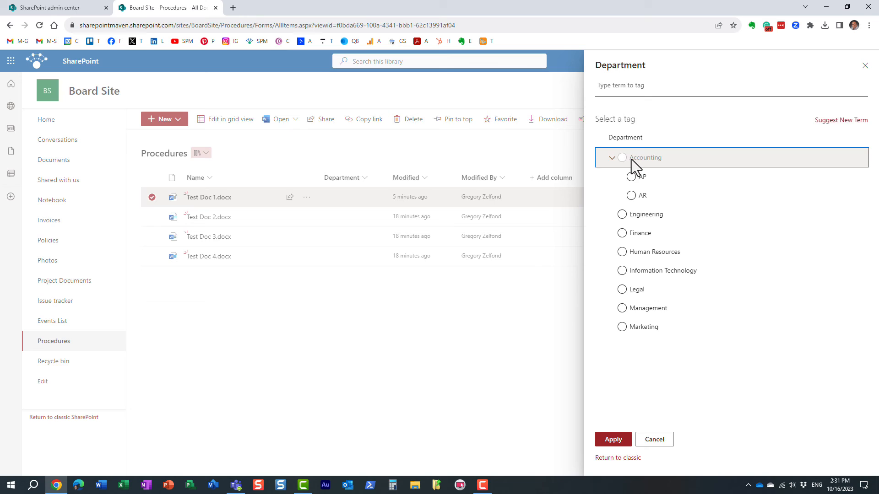
mouse_move(659, 168)
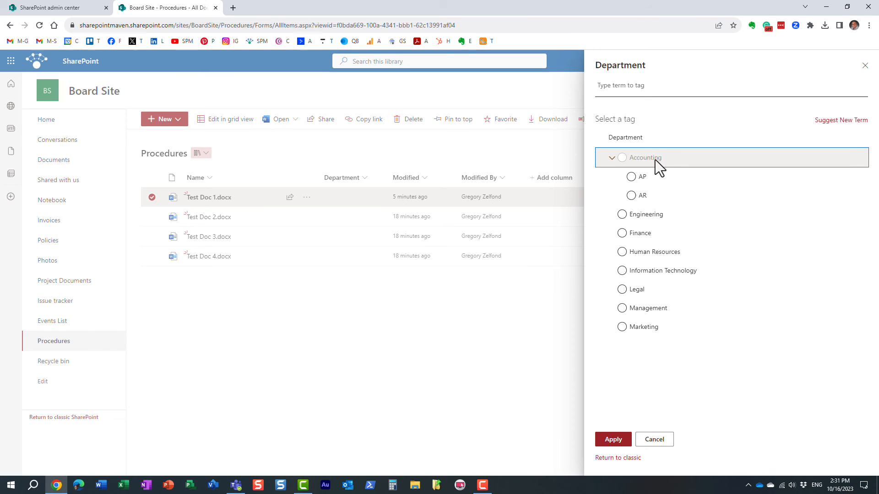
mouse_move(649, 167)
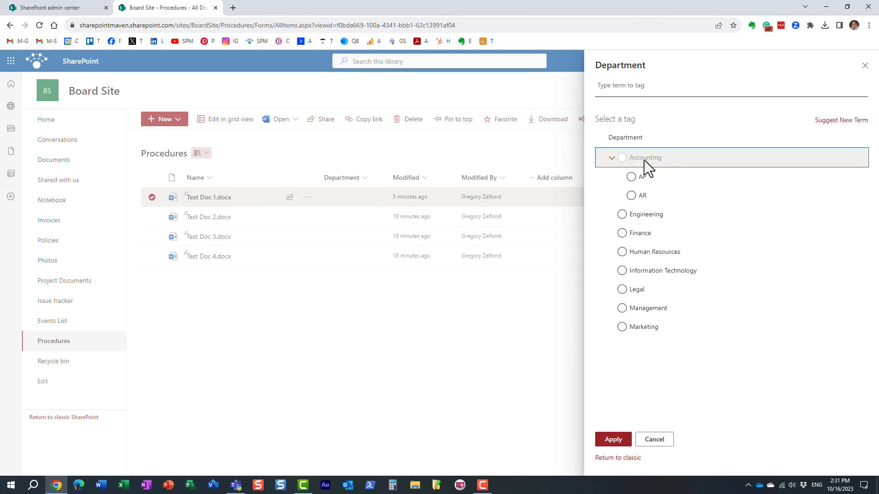
mouse_move(654, 163)
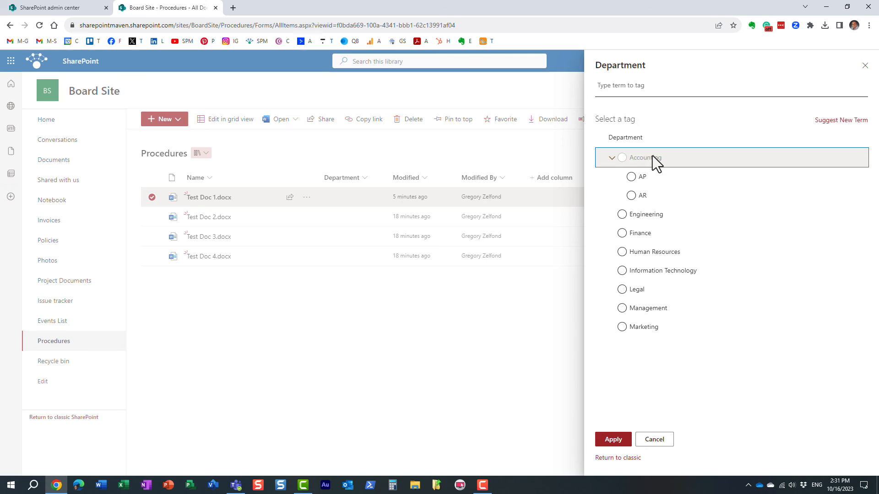
left_click(631, 177)
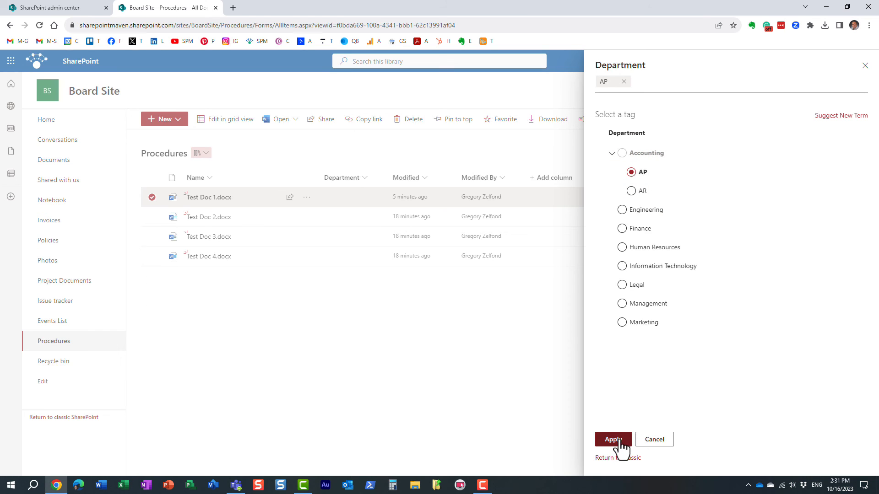
left_click(612, 438)
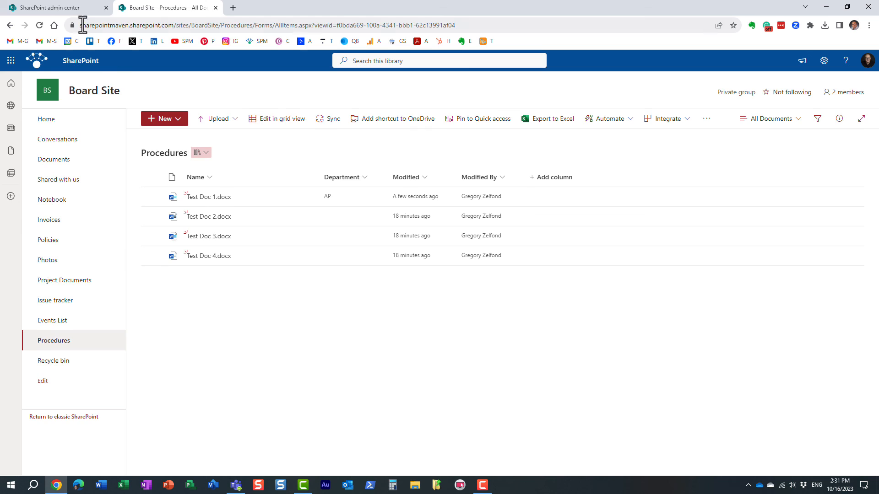
left_click(51, 7)
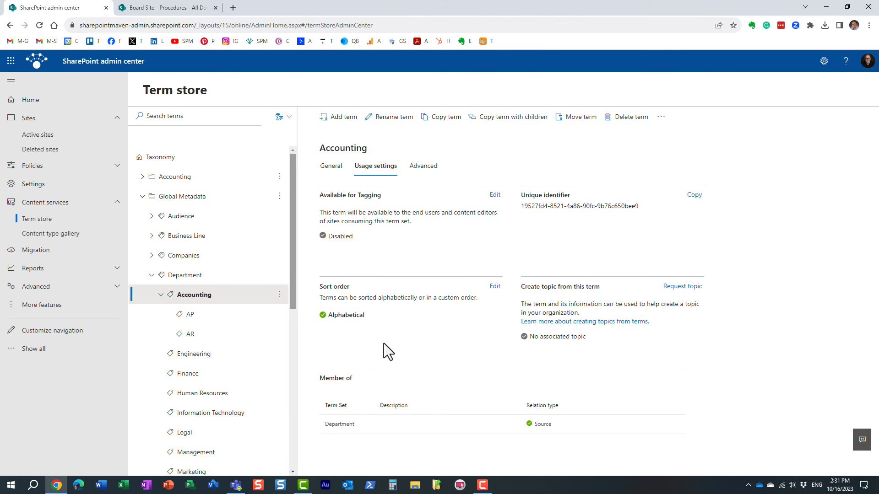
mouse_move(398, 275)
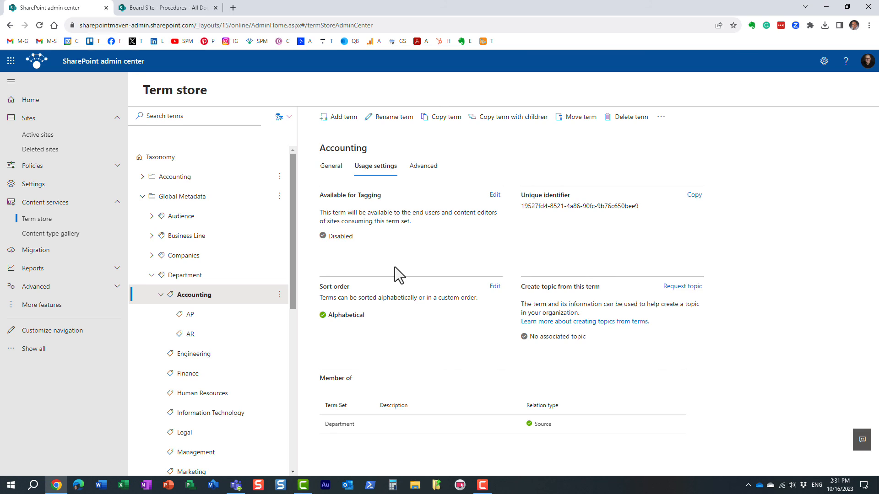
mouse_move(261, 312)
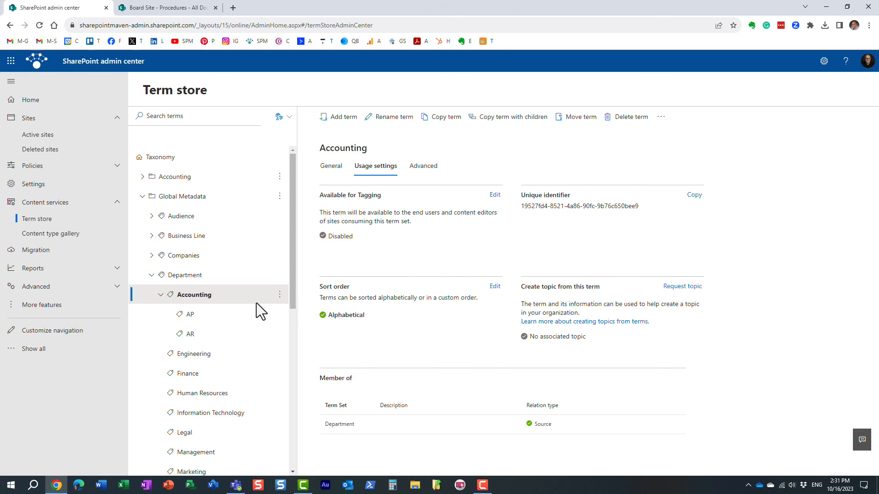
mouse_move(286, 303)
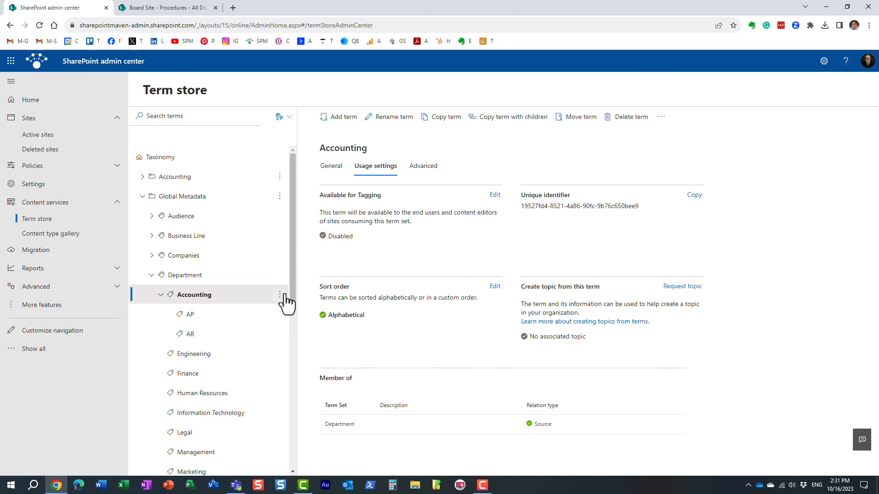
mouse_move(359, 352)
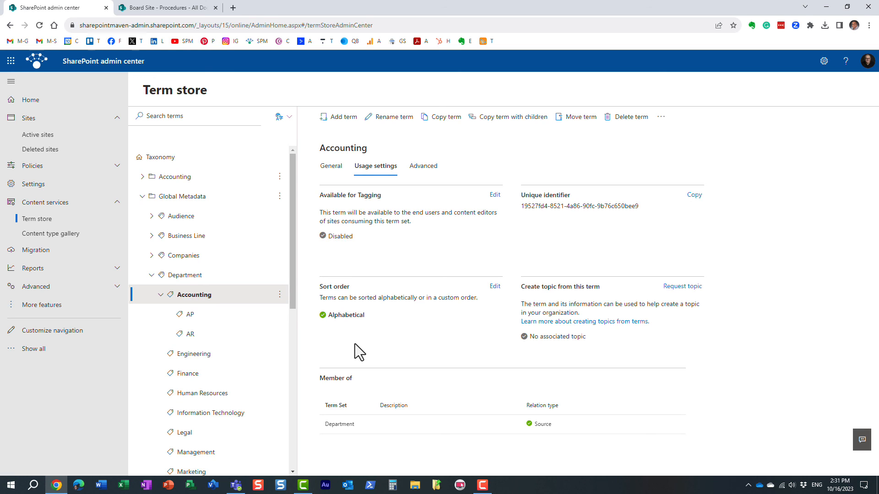